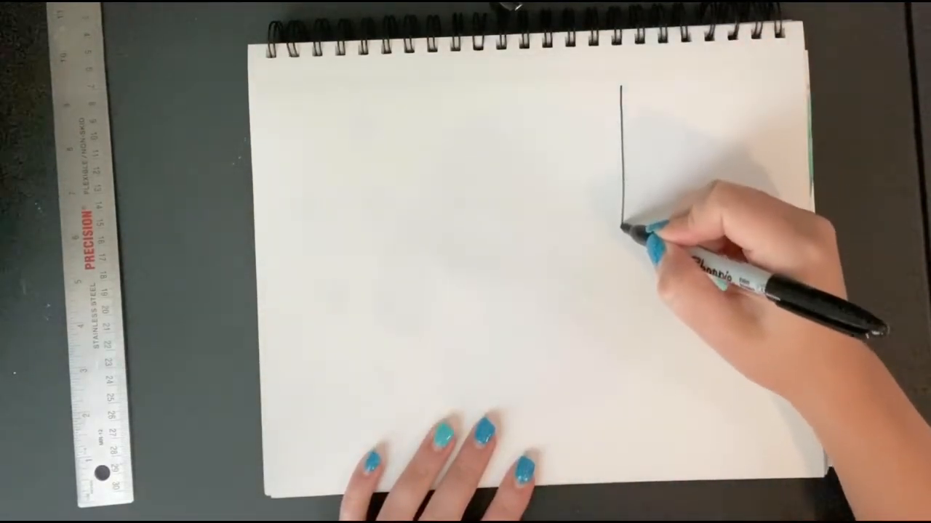
Step: Draw the remote's left side with a black marker, curving it inward toward the bottom
{"action": "left_click_drag", "start_coordinate": [625, 218], "coordinate": [629, 371]}
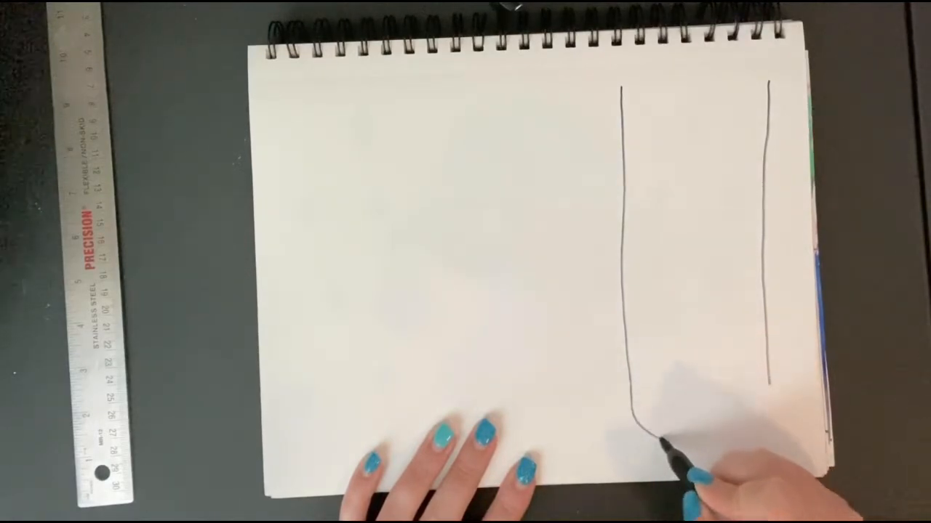
{"action": "left_click_drag", "start_coordinate": [640, 436], "coordinate": [764, 422]}
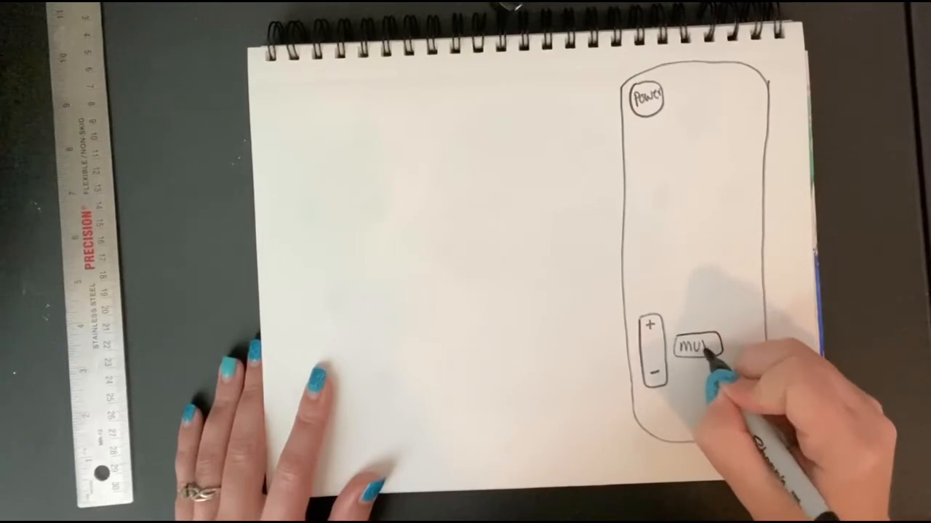
Step: Finish lettering the 'mute' label on the mute button
{"action": "left_click", "coordinate": [697, 347]}
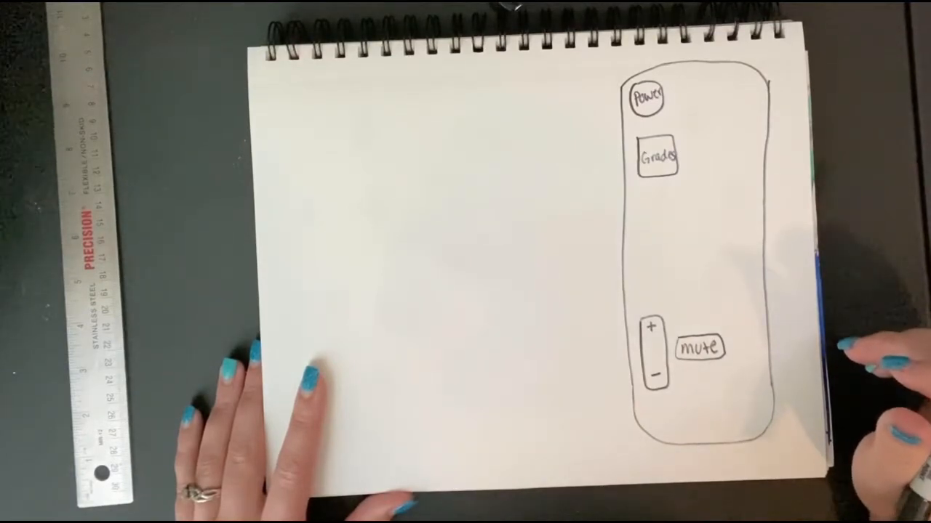
{"action": "mouse_move", "coordinate": [872, 363]}
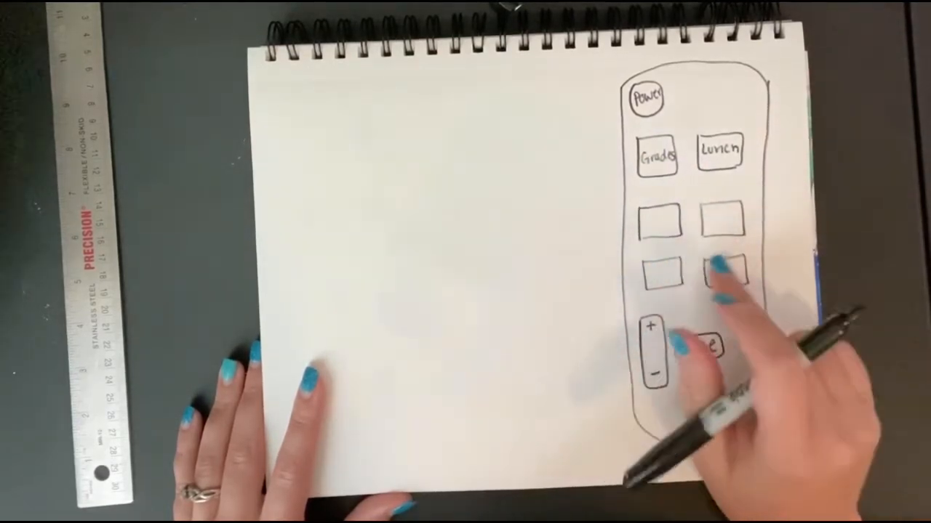
Step: Write 'mute' on the remote sketch's mute button
{"action": "type", "text": "mute"}
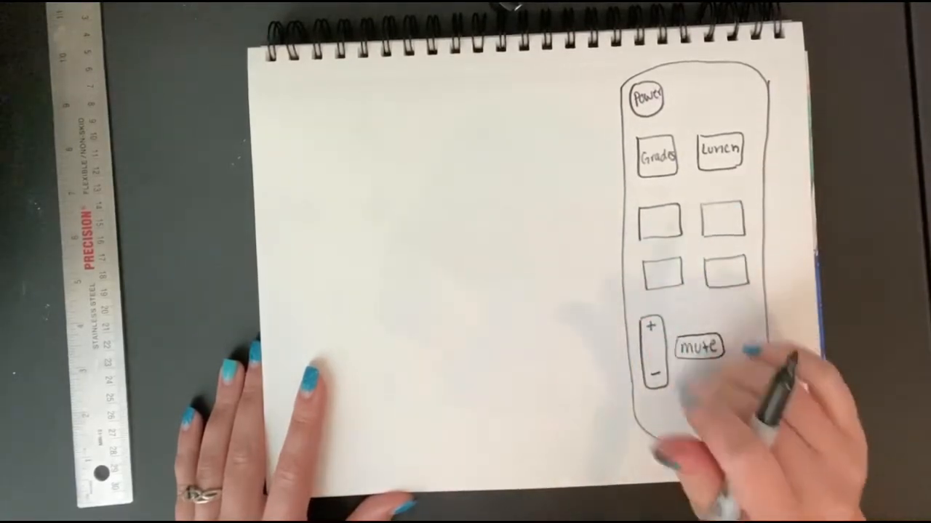